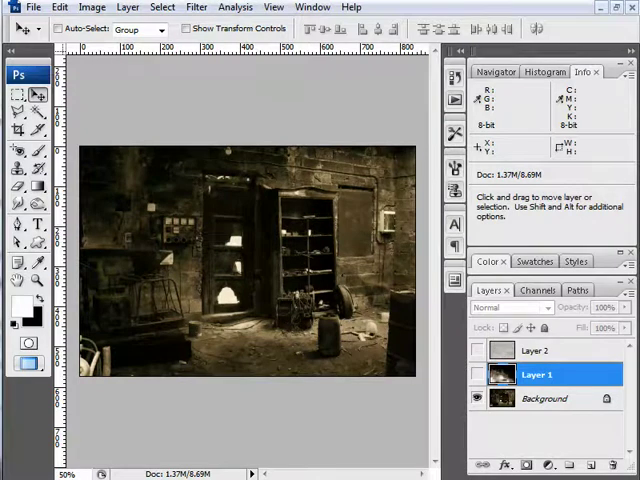
mouse_move(156, 290)
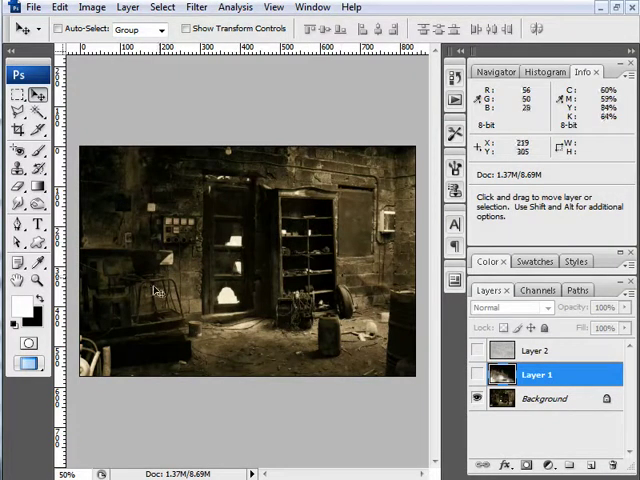
mouse_move(300, 296)
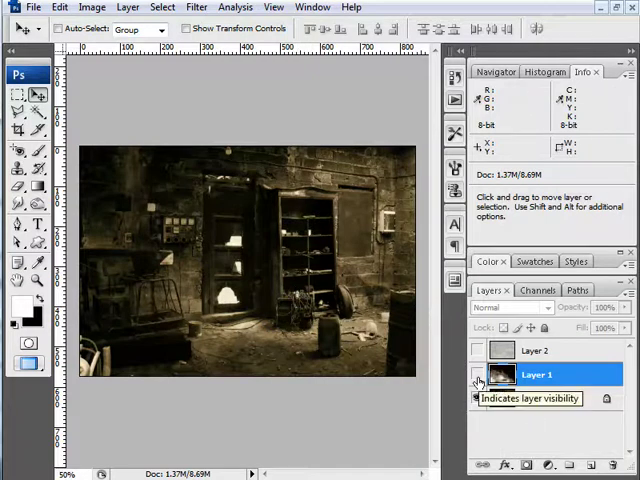
- Show the hidden smoke photo layer (Layer 1) over the room picture
left_click(476, 374)
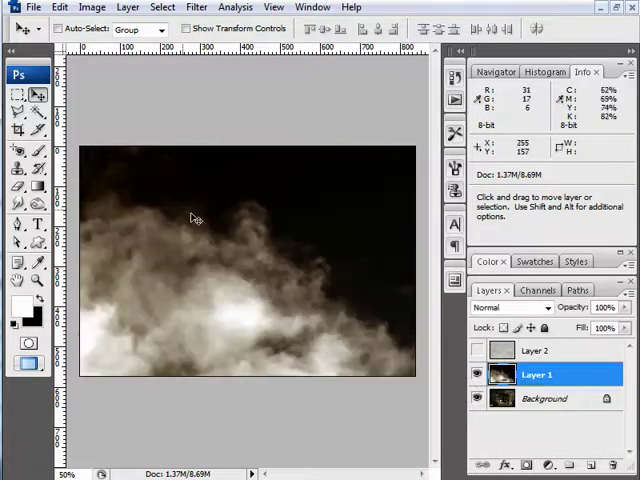
mouse_move(196, 196)
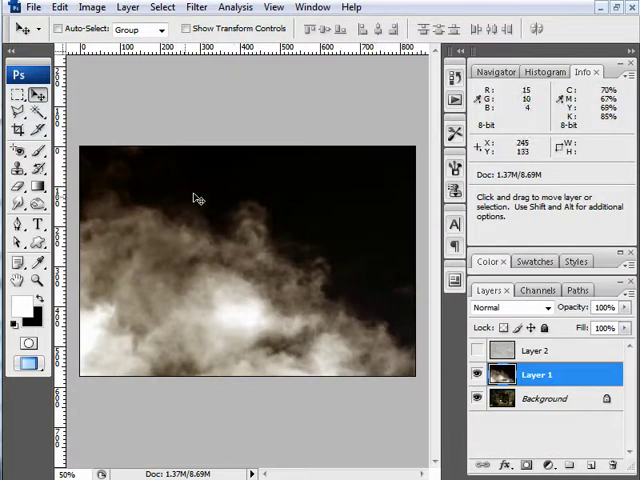
mouse_move(156, 186)
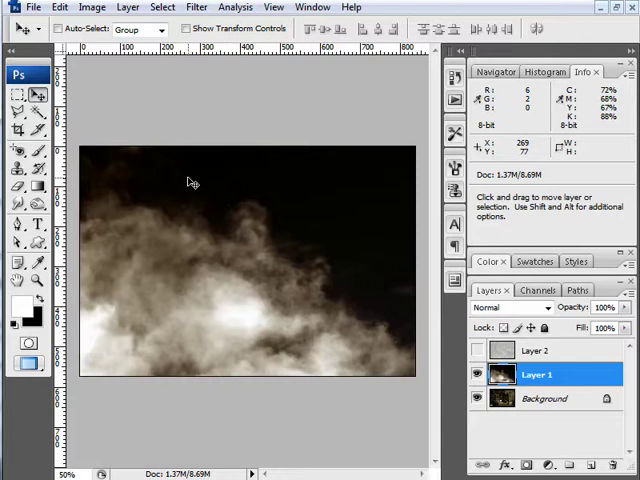
mouse_move(168, 214)
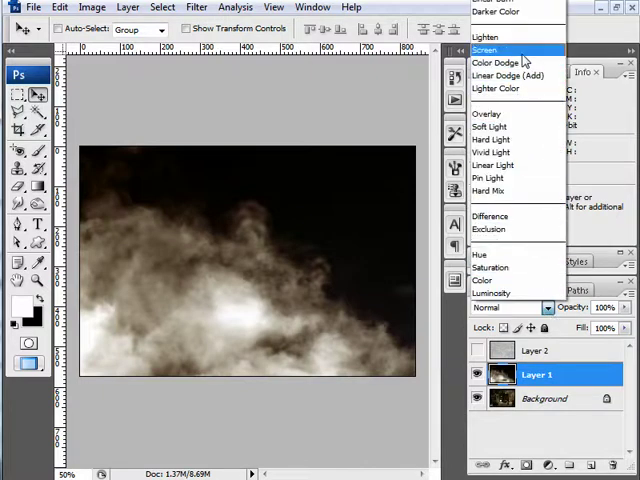
- Blend the smoke layer in Screen mode so wisps of mist show over the room
left_click(488, 50)
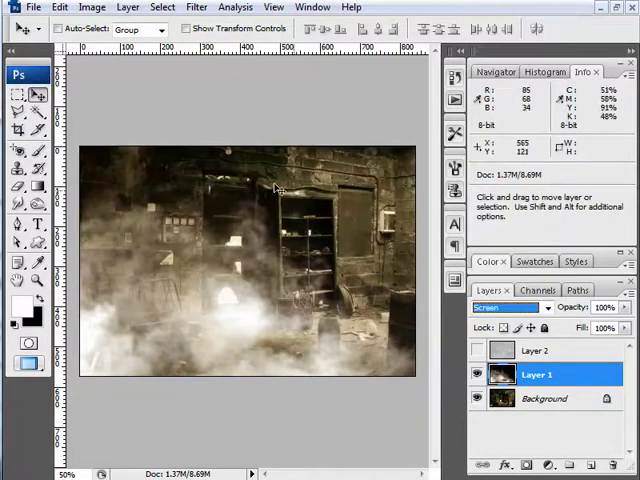
mouse_move(368, 300)
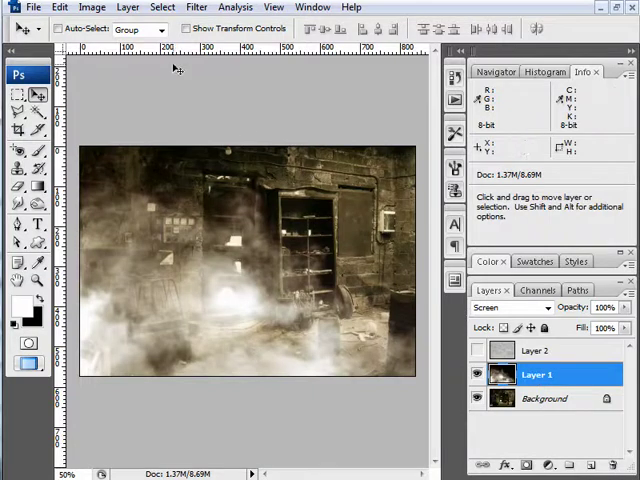
mouse_move(330, 208)
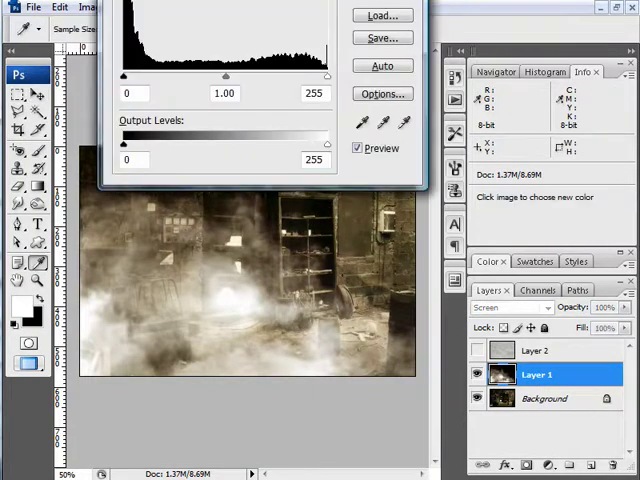
- Adjust the smoke layer's levels to shadows 38, midtones 0.55, output white 246 and confirm
left_click_drag(224, 8, 360, 140)
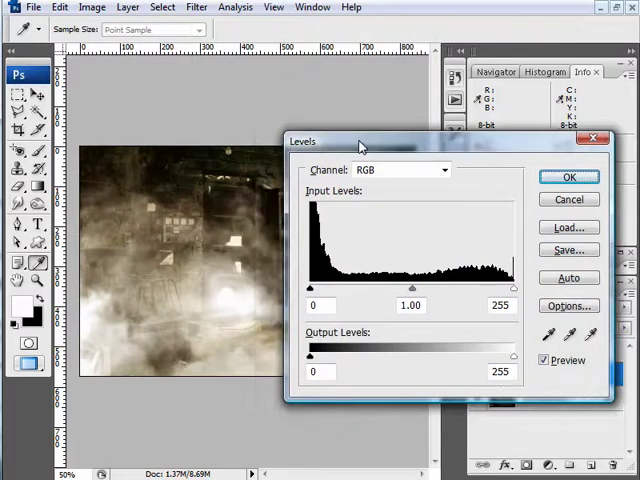
left_click_drag(360, 140, 378, 178)
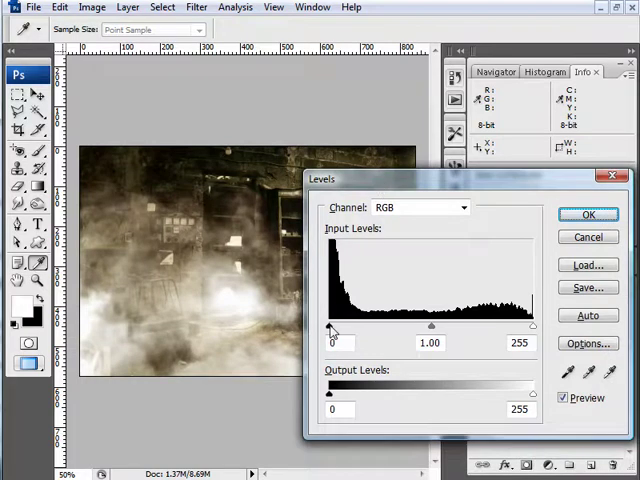
left_click_drag(332, 328, 352, 328)
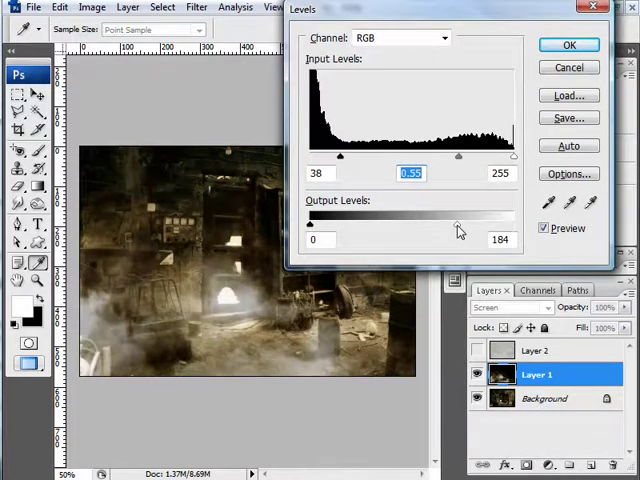
left_click_drag(452, 224, 460, 224)
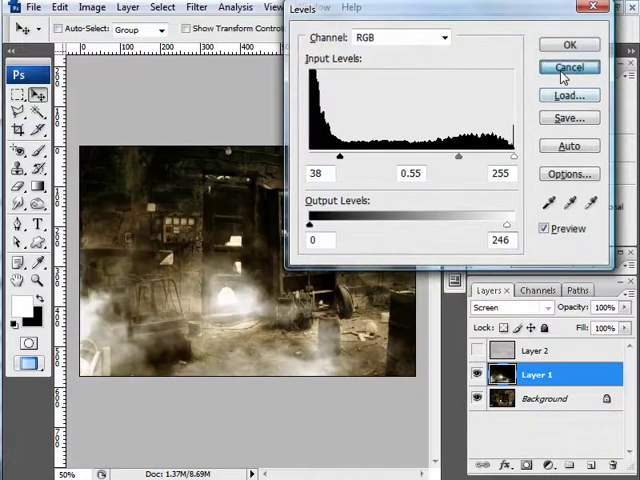
left_click(568, 68)
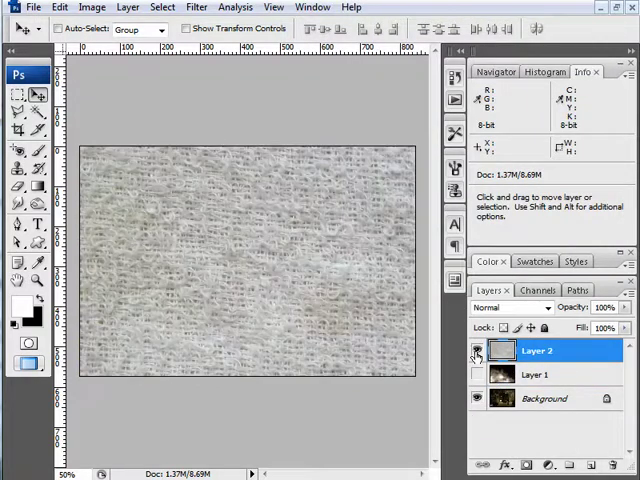
- Select the fabric texture layer (Layer 2) to work on it
left_click(476, 350)
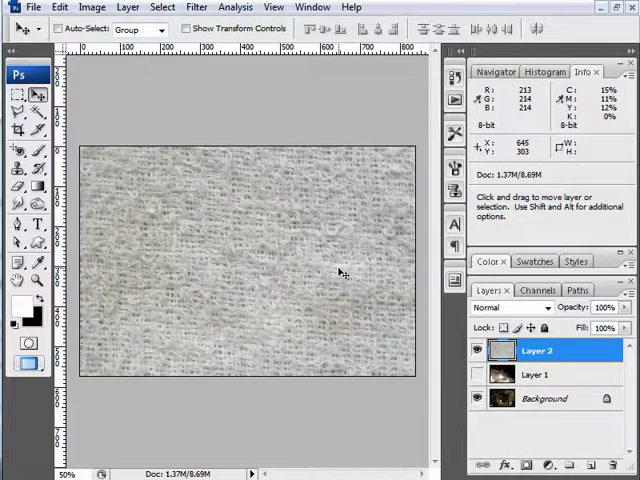
mouse_move(456, 364)
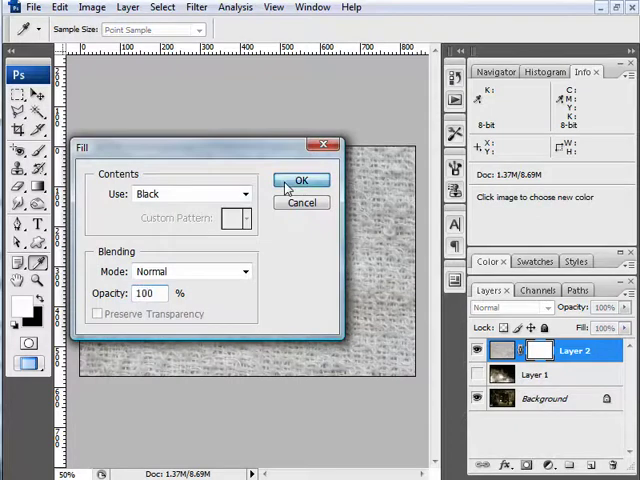
- Fill the fabric layer's mask with black, hiding the texture so the room shows through
left_click(302, 182)
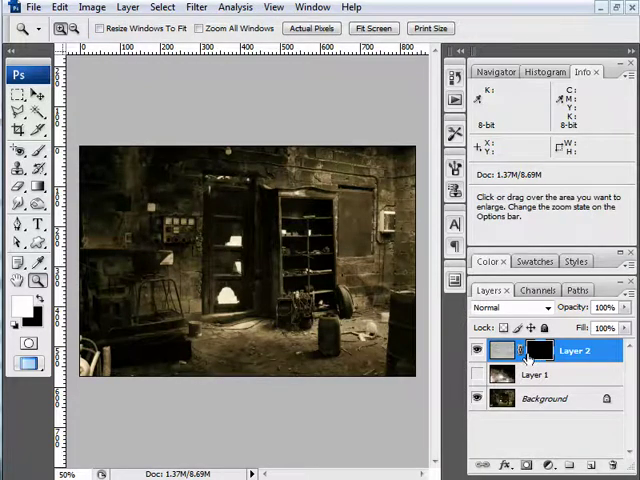
mouse_move(210, 230)
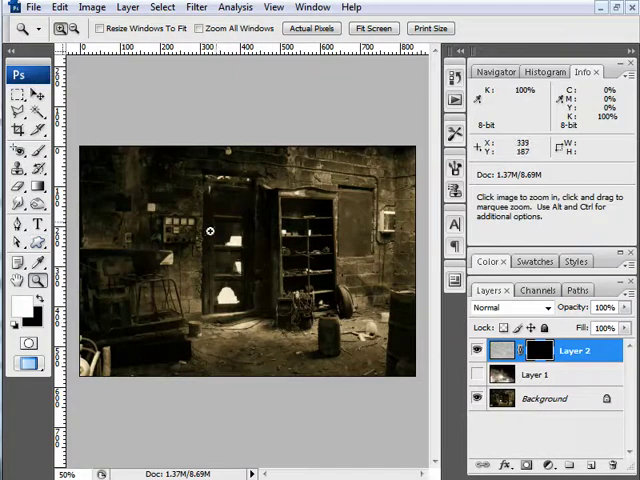
left_click(38, 148)
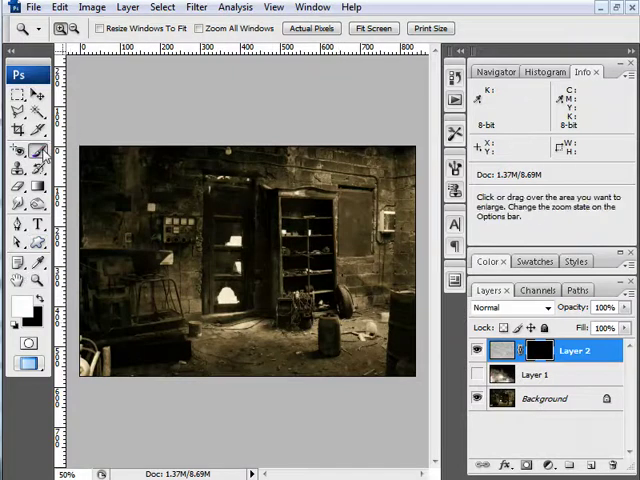
- Switch to painting white mist onto the mask over the room
left_click(20, 150)
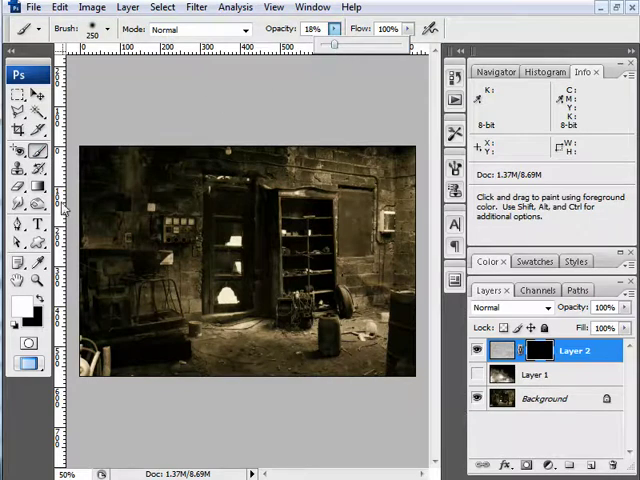
mouse_move(480, 40)
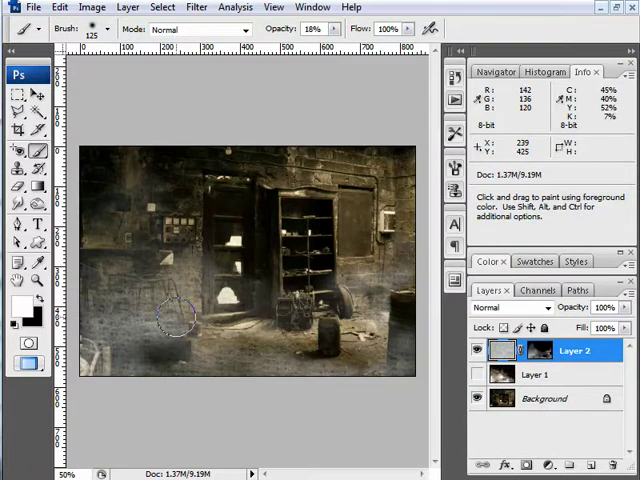
mouse_move(170, 28)
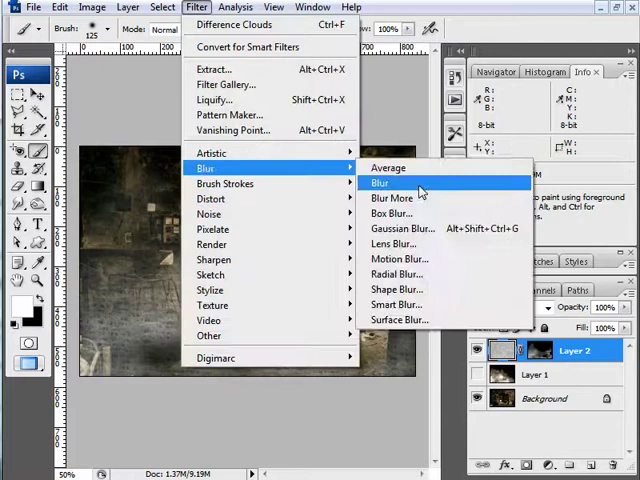
- Soften the painted mist with a Gaussian Blur at a higher radius
left_click(404, 228)
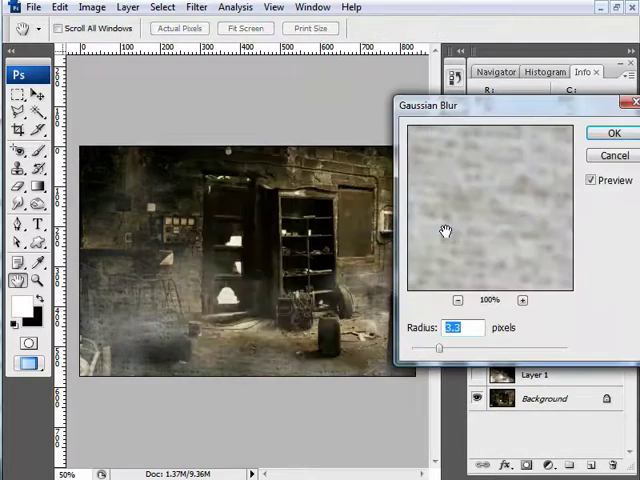
left_click_drag(440, 348, 436, 348)
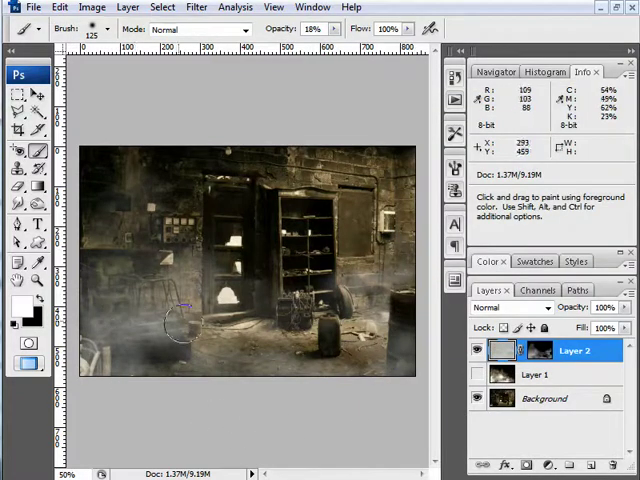
mouse_move(180, 344)
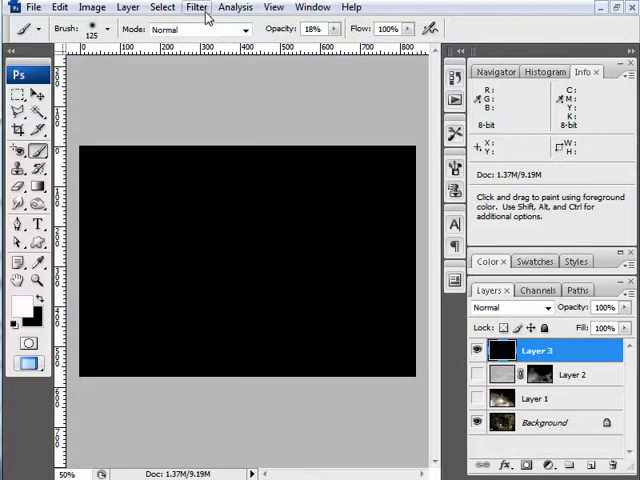
- Open the Filter menu for the new black-filled top layer
left_click(196, 8)
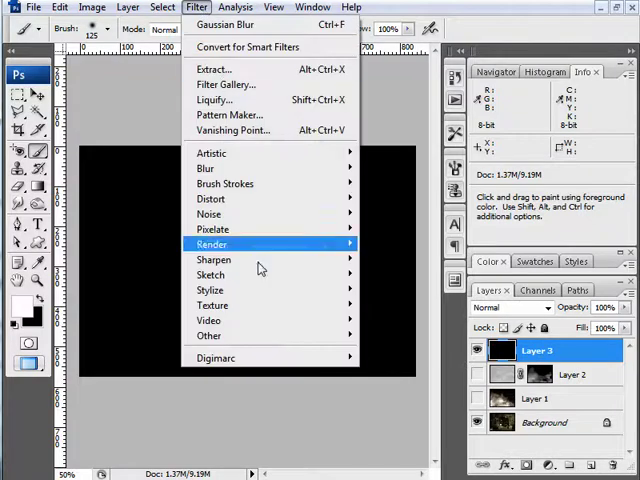
mouse_move(212, 244)
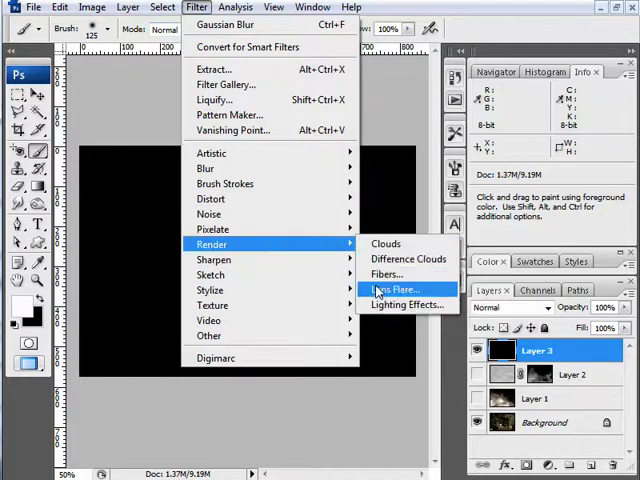
mouse_move(408, 260)
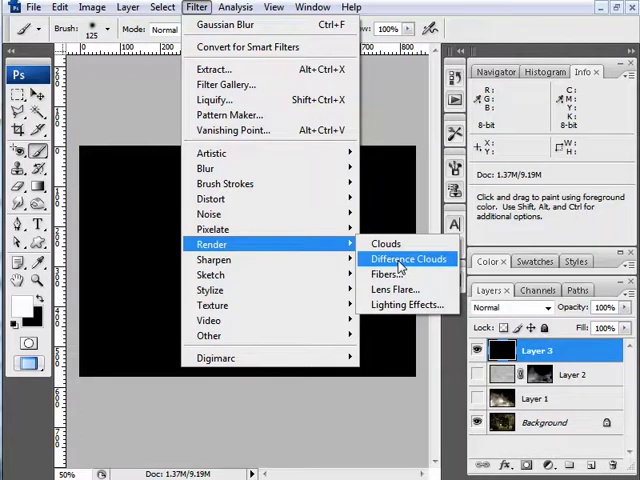
- Render Difference Clouds into the black top layer
left_click(408, 258)
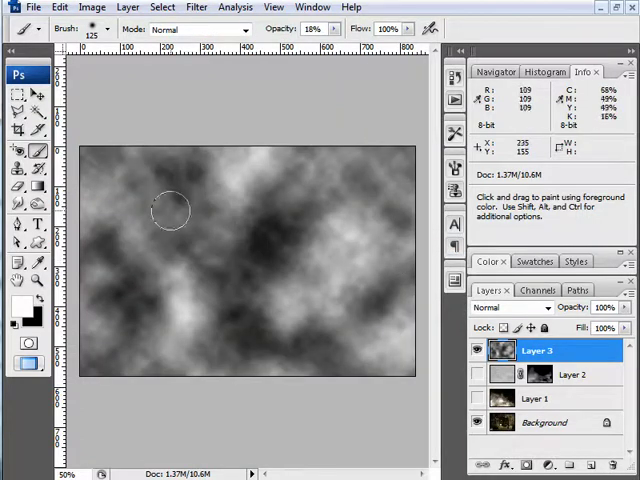
mouse_move(344, 320)
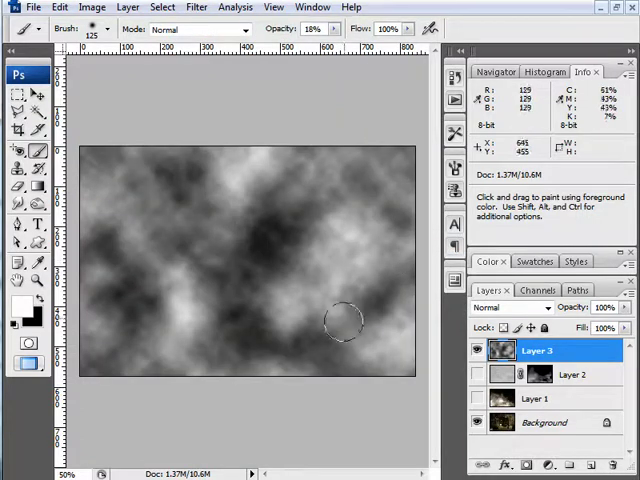
mouse_move(180, 312)
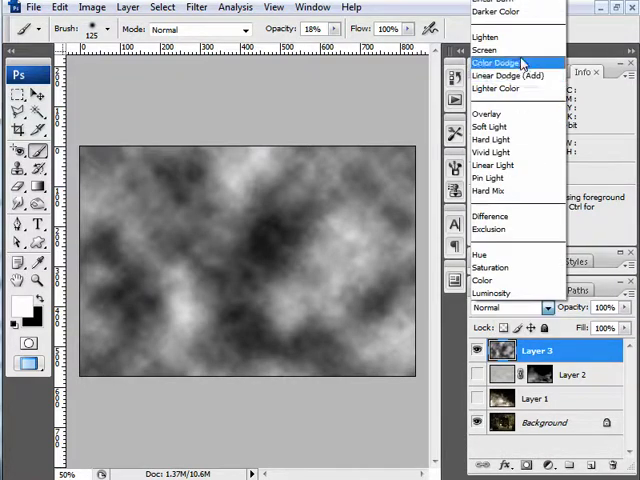
- Blend the clouds layer in Screen mode for a smoky haze over the room
left_click(484, 50)
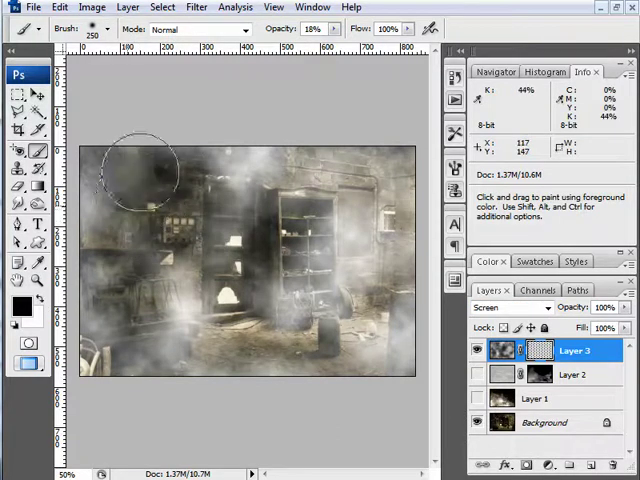
left_click_drag(130, 176, 200, 210)
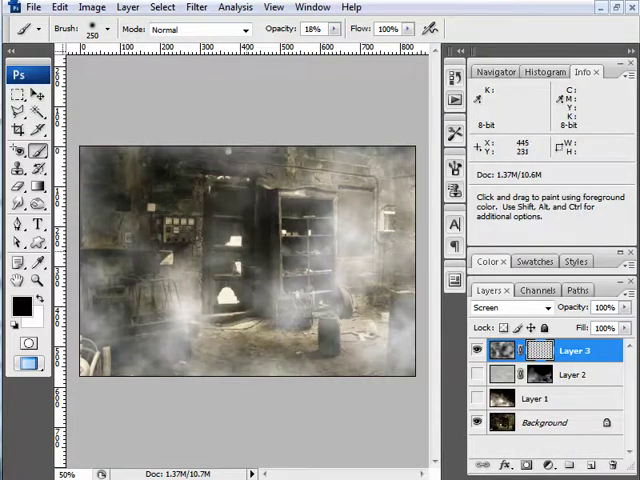
left_click(228, 238)
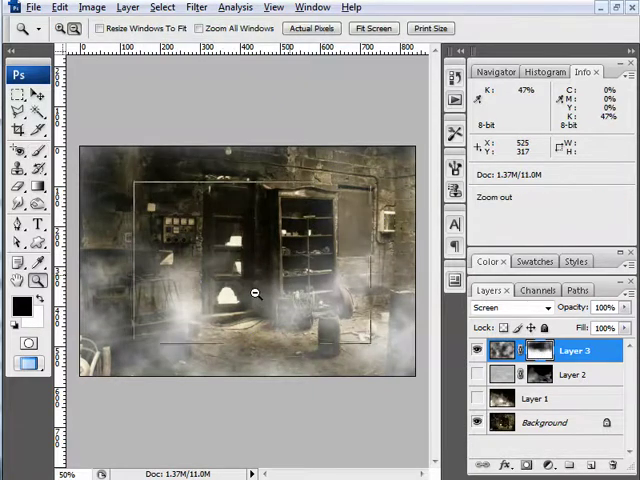
- Hide the clouds layer (Layer 3) and painted mist layer (Layer 2) to compare the plain room
left_click(480, 350)
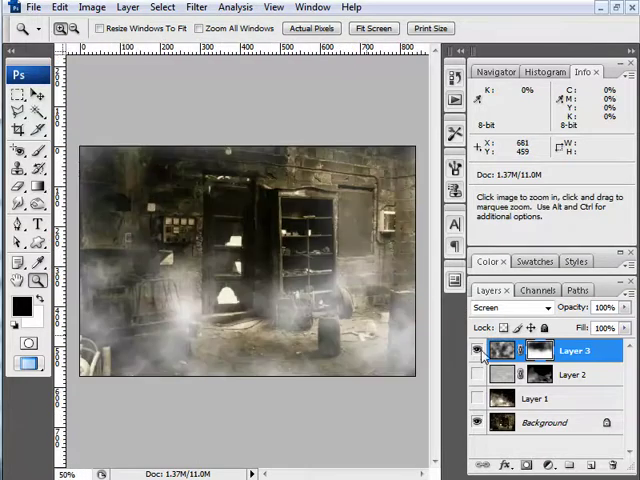
left_click(510, 308)
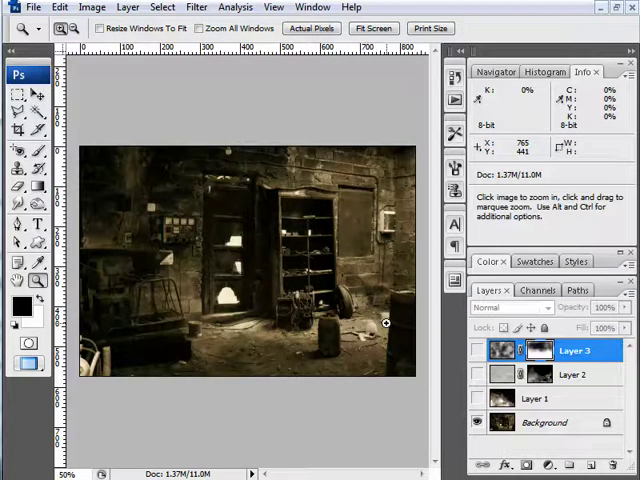
mouse_move(384, 298)
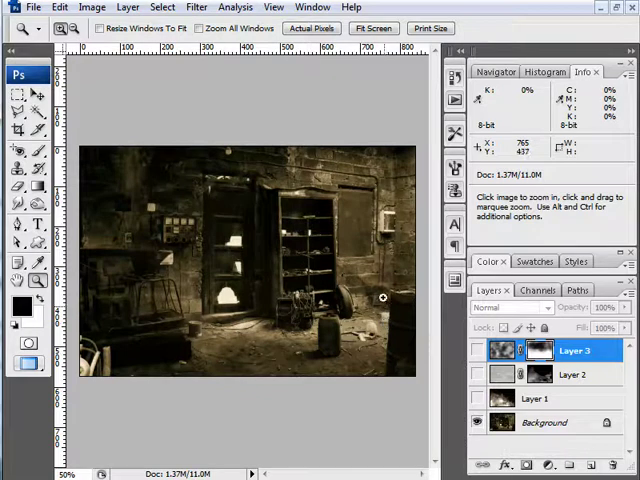
mouse_move(372, 270)
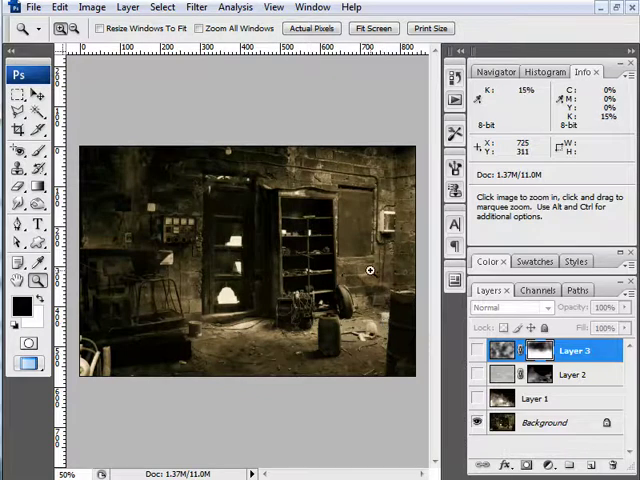
mouse_move(292, 246)
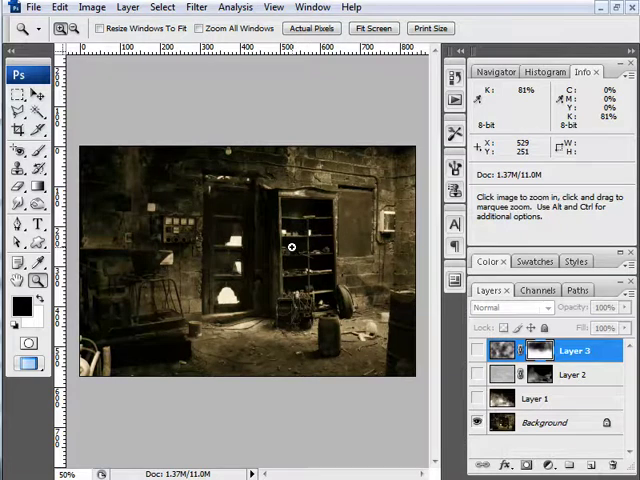
left_click(18, 204)
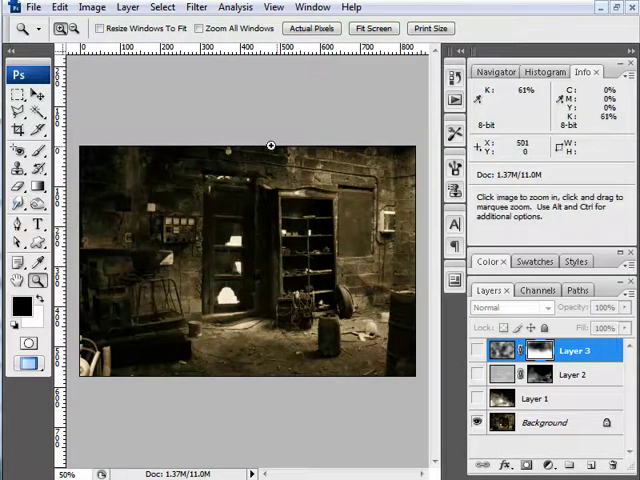
mouse_move(260, 220)
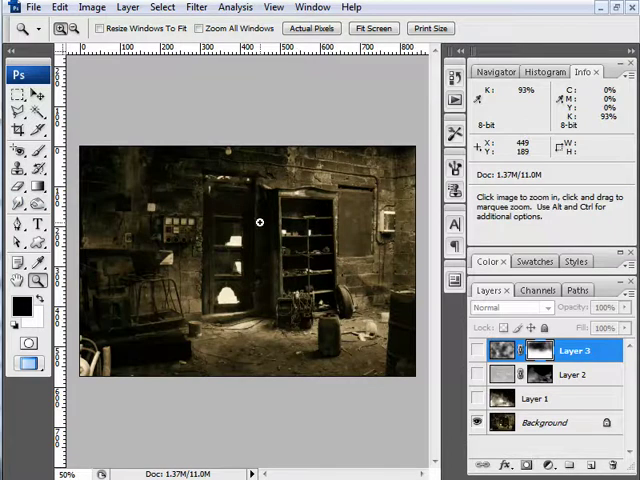